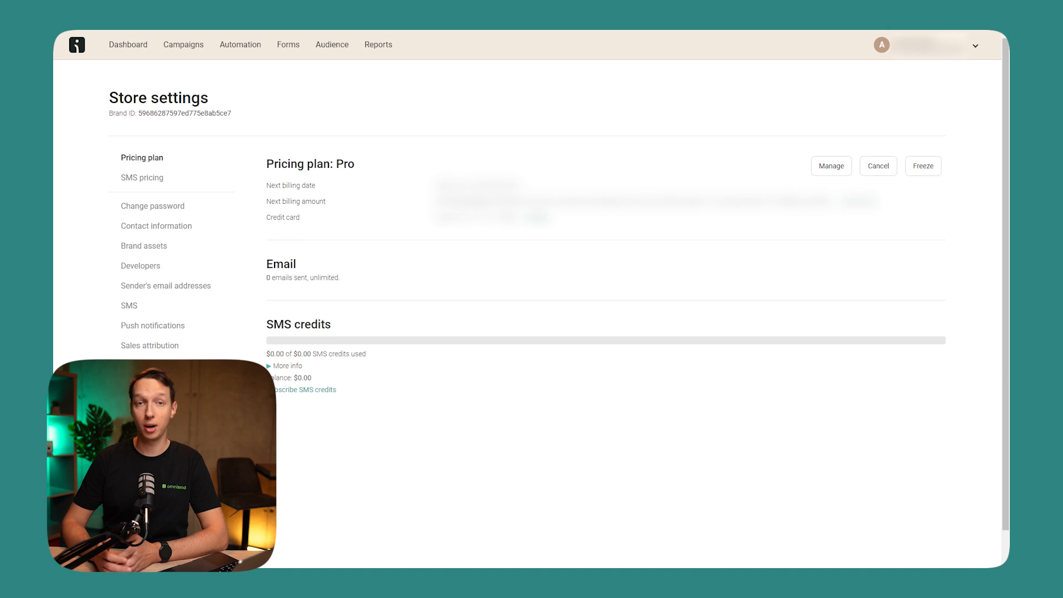
Return to the Dashboard overview showing last-7-days sales performance (€134.00 revenue, one order)
click(165, 286)
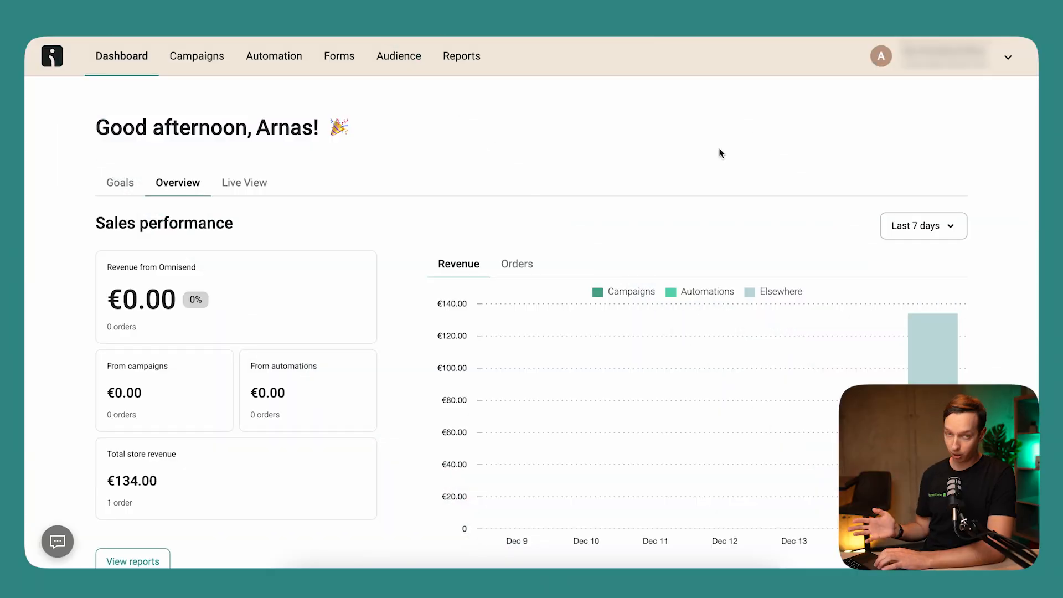
mouse_move(930, 108)
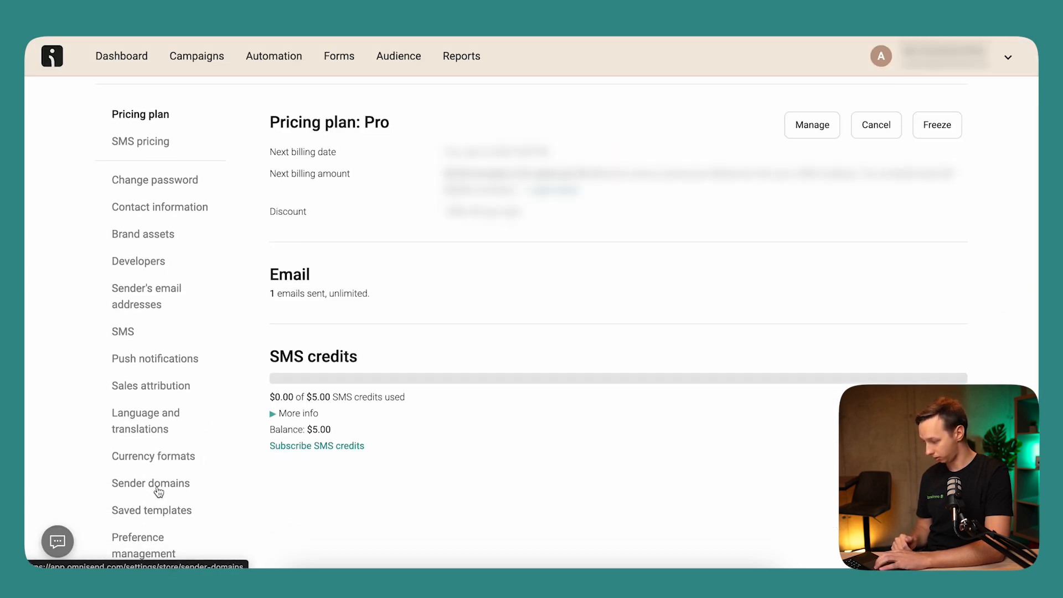
Show the row actions for the unverified omnisend.email.com domain under Sender domains
click(151, 483)
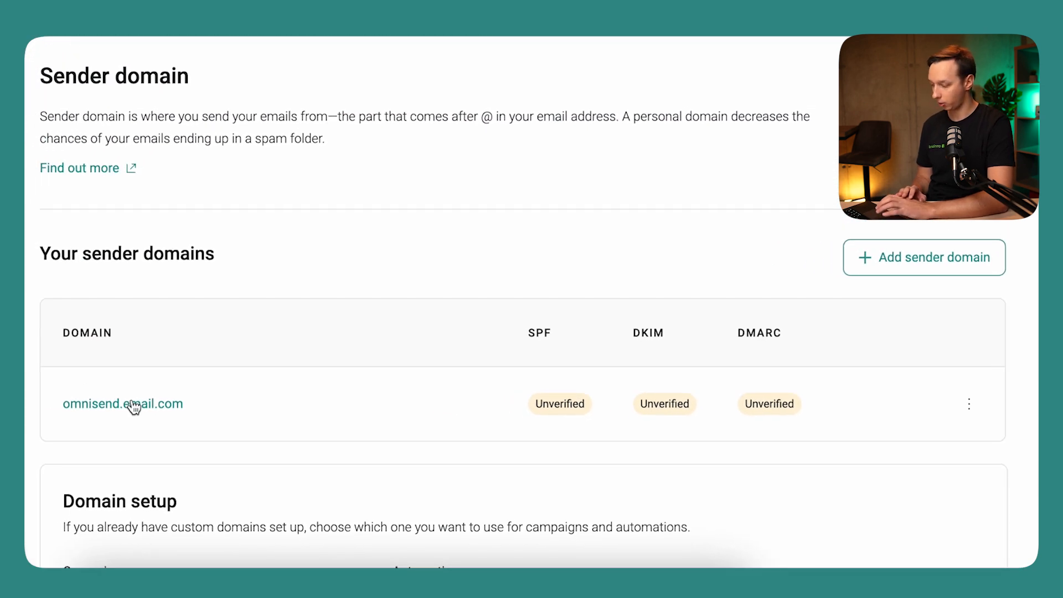
mouse_move(921, 396)
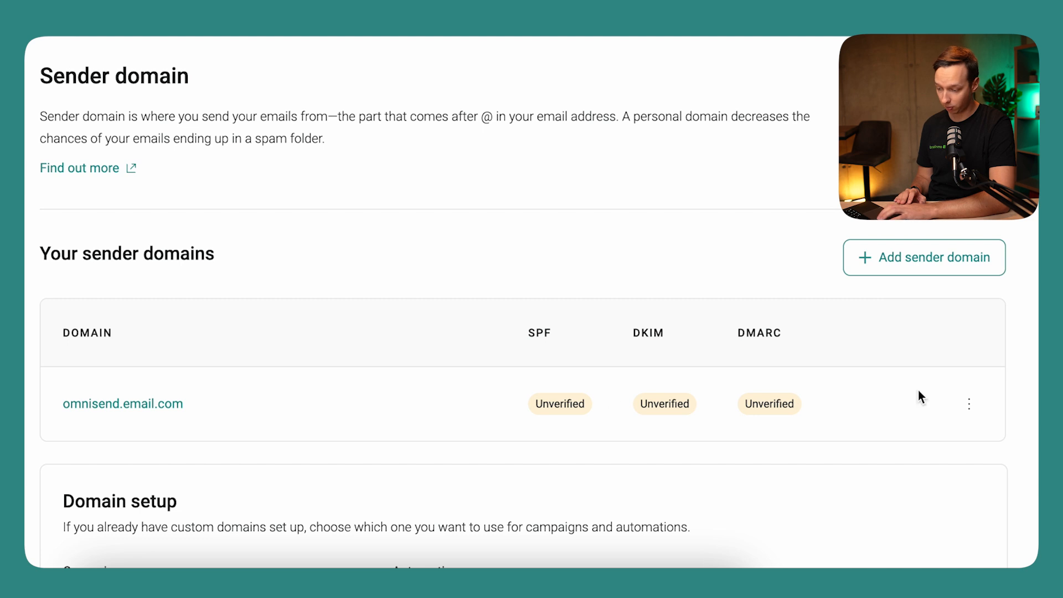
click(969, 403)
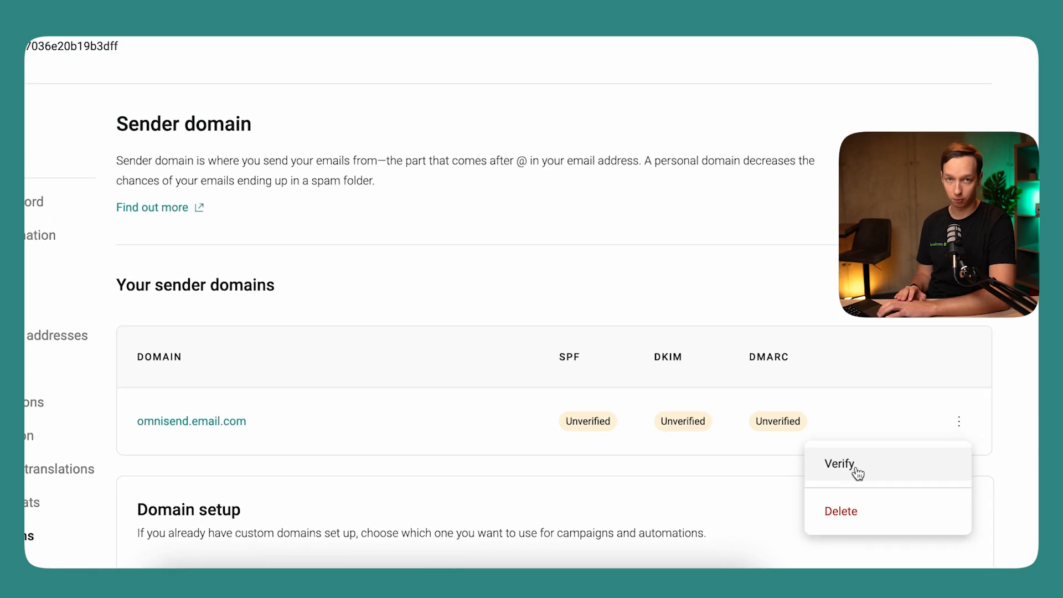
Verify omnisend.email.com and review its SPF, DKIM and DMARC TXT records with the Verify records button
click(840, 464)
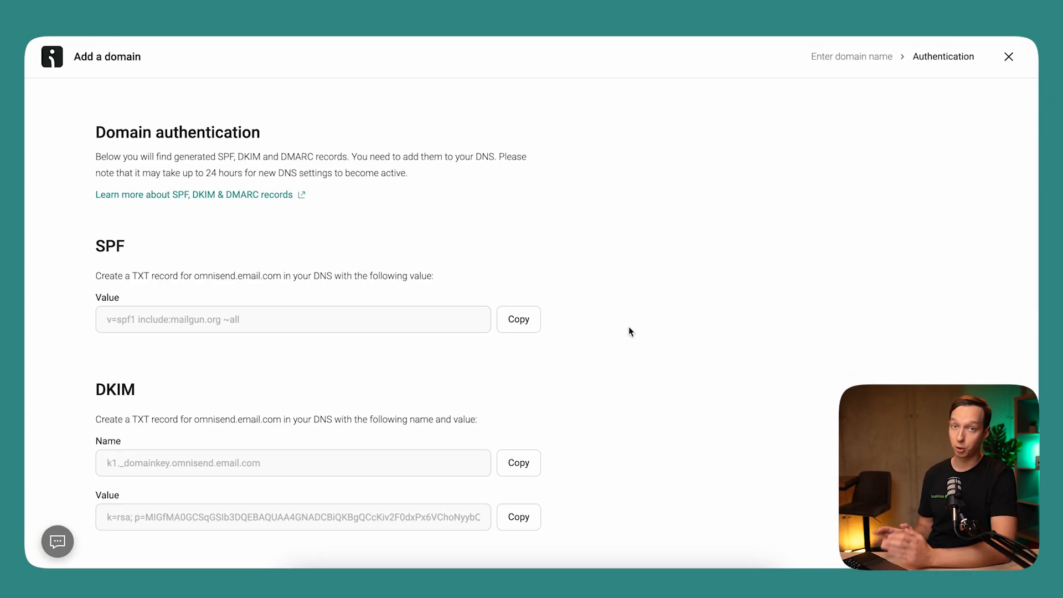
mouse_move(618, 333)
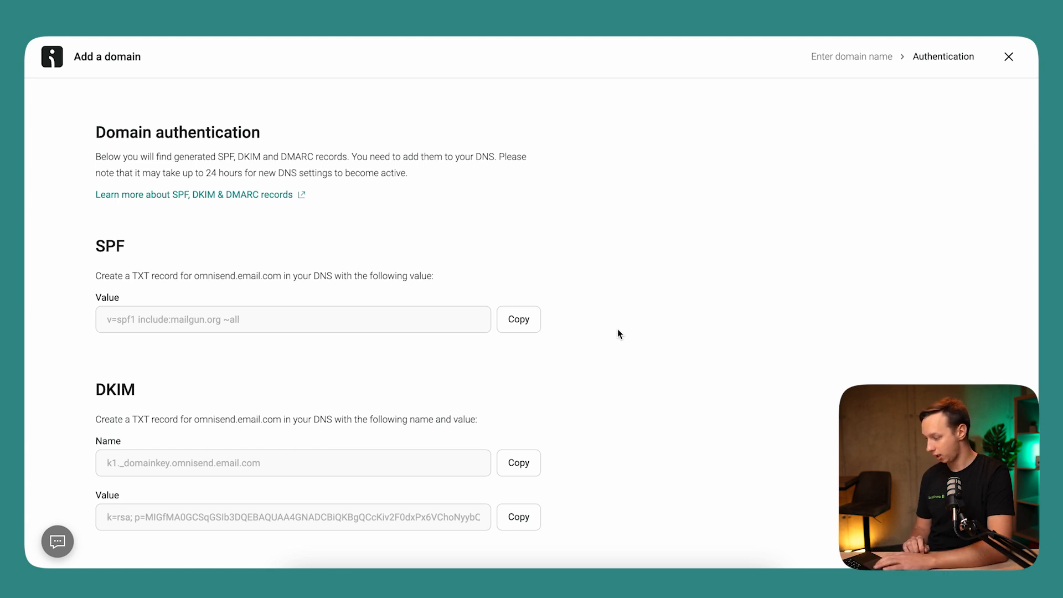
mouse_move(165, 407)
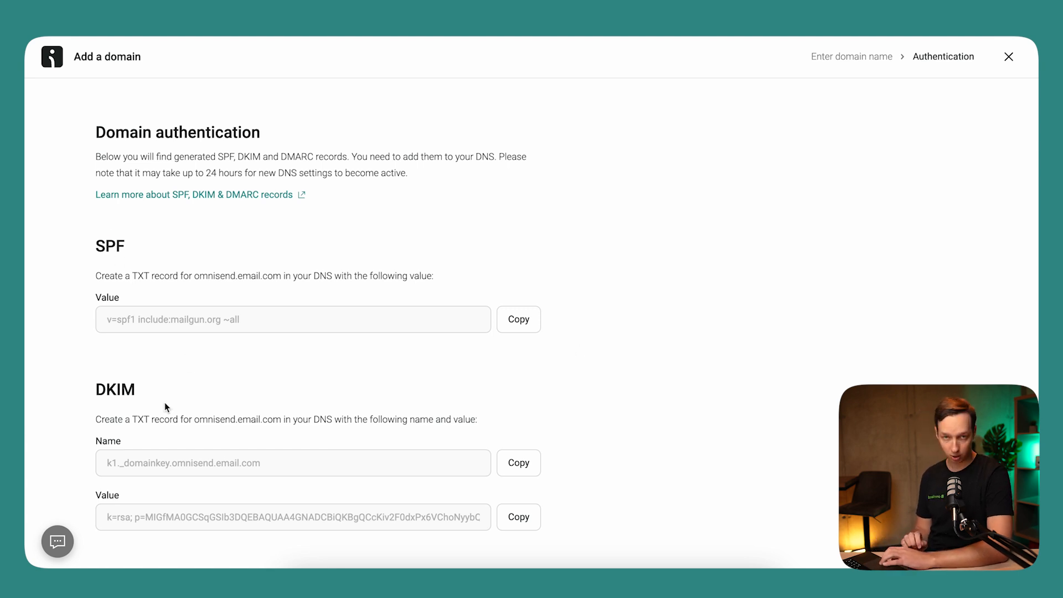
scroll(down, 3)
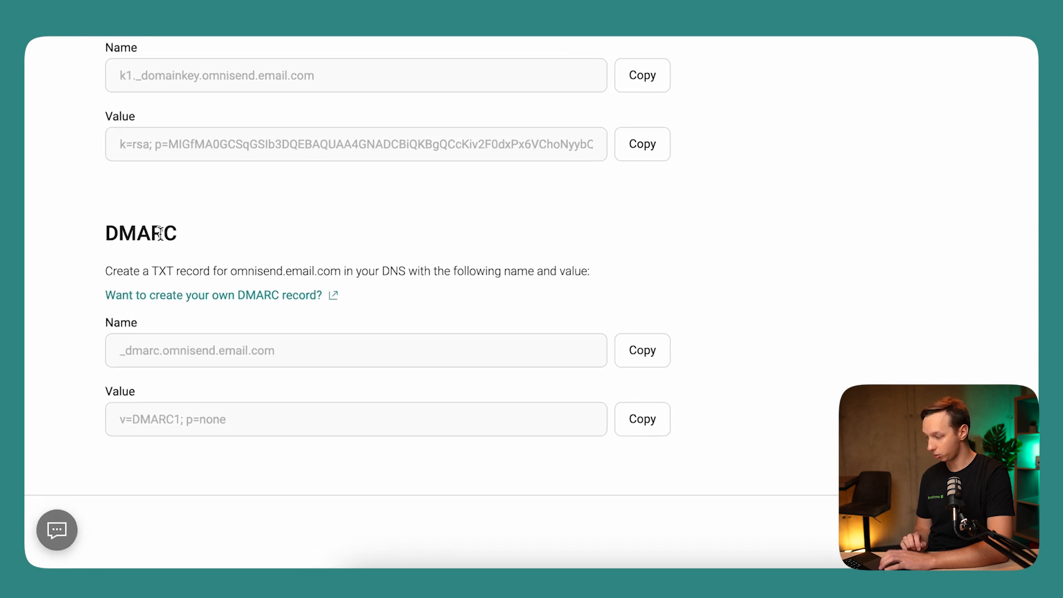
scroll(down, 3)
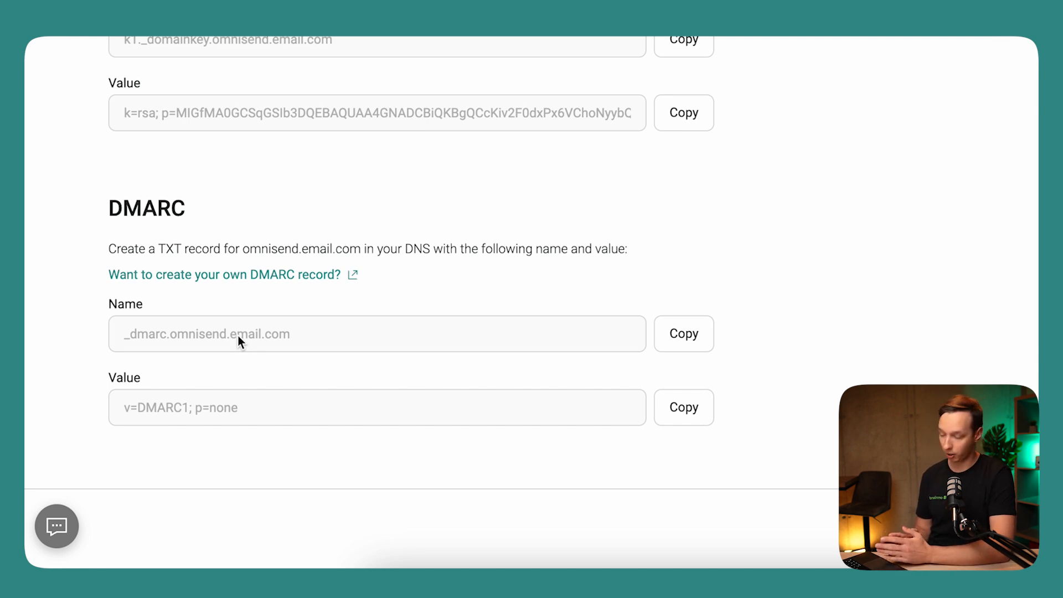
mouse_move(149, 416)
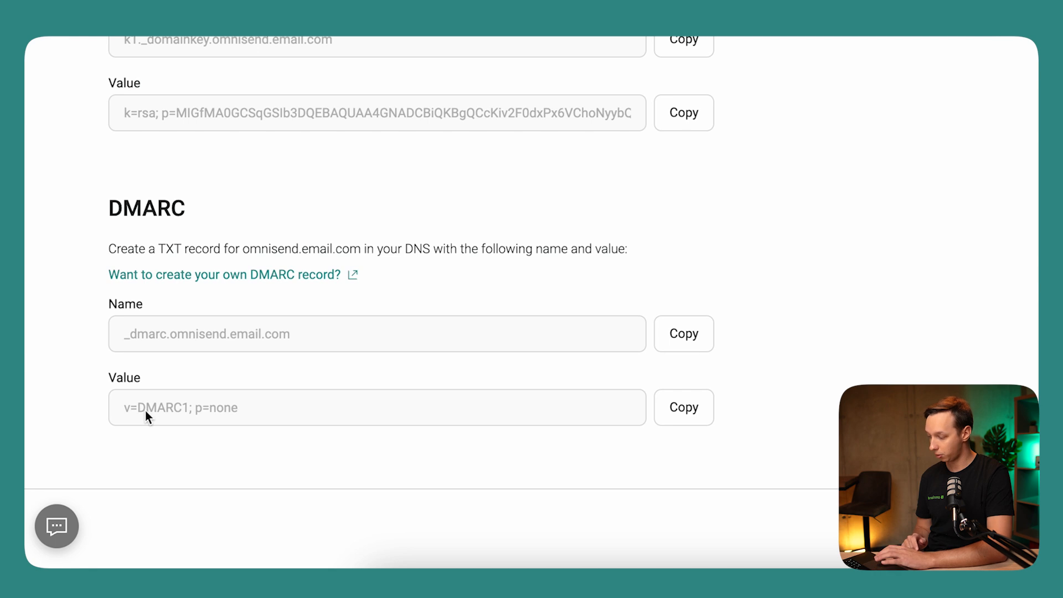
mouse_move(218, 348)
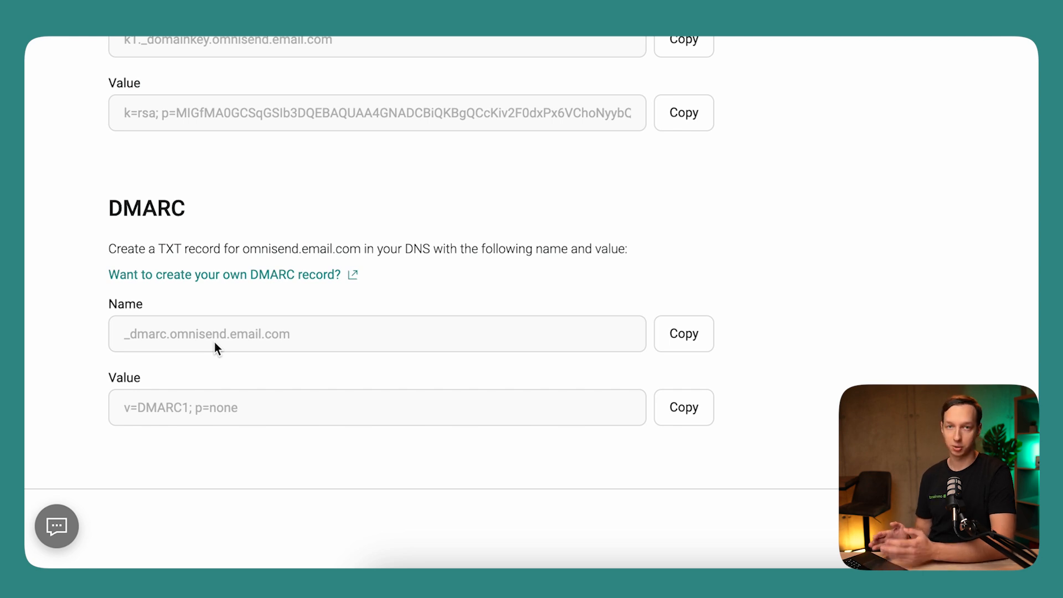
scroll(up, 3)
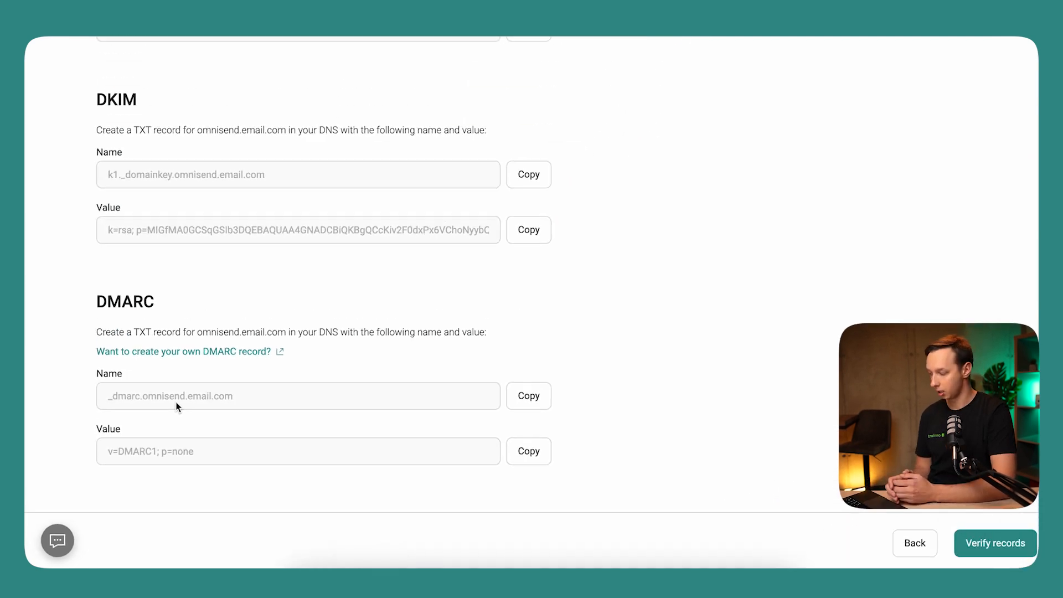
scroll(up, 3)
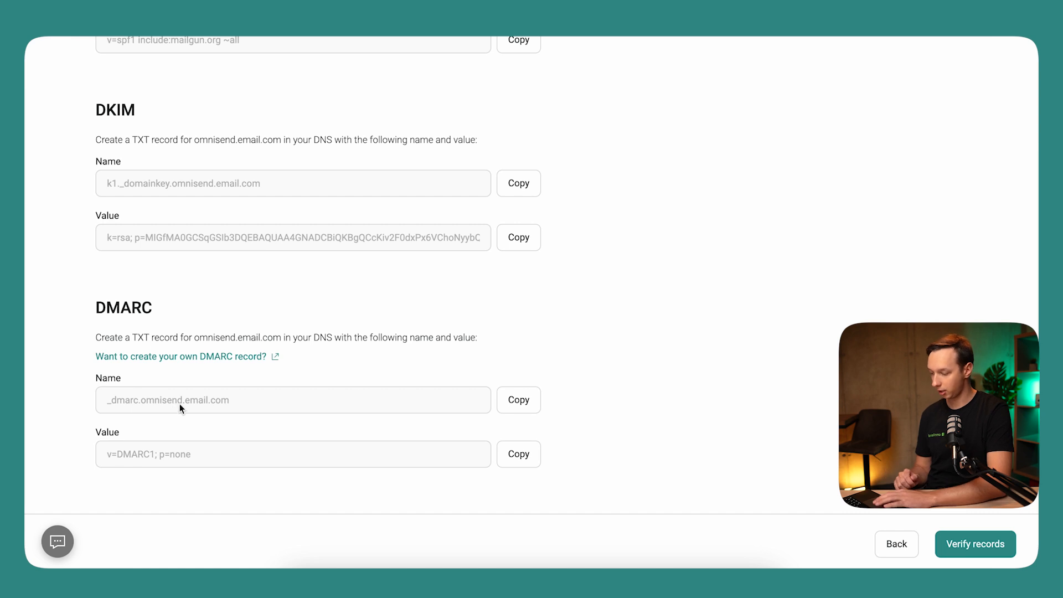